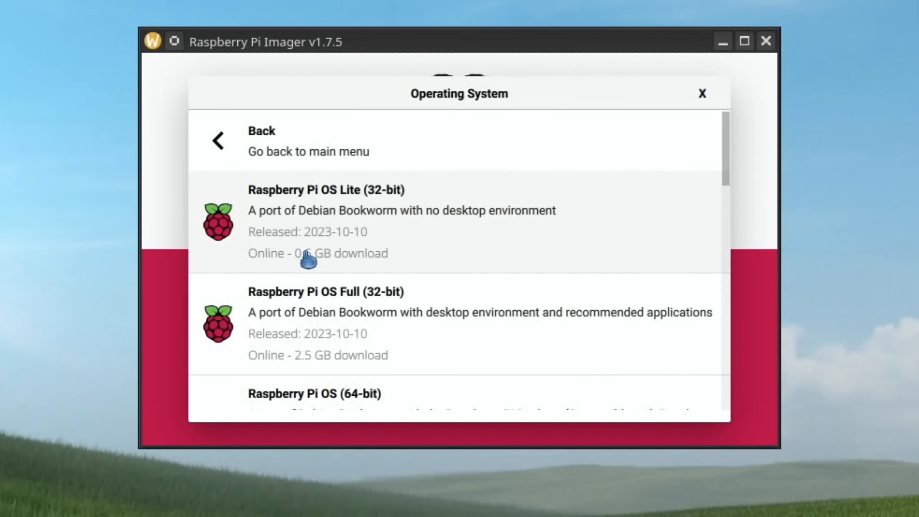
scroll("down", 3)
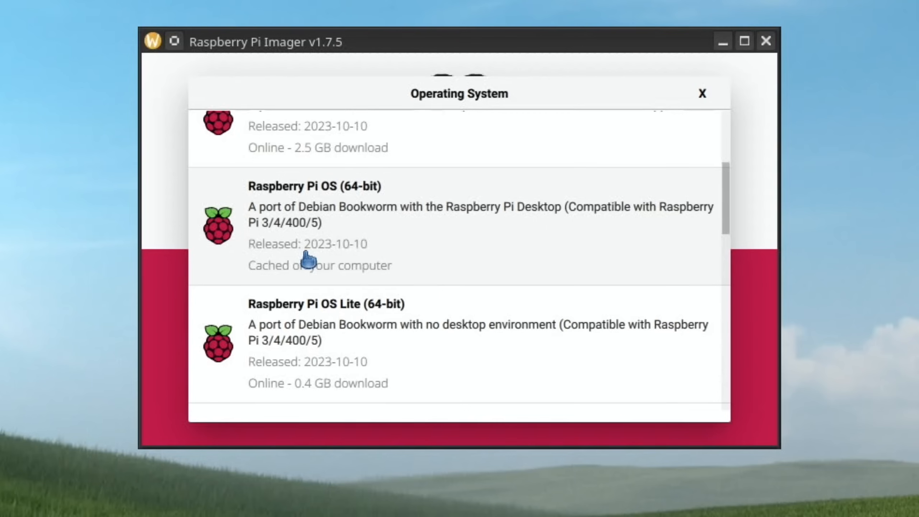
mouse_move(347, 244)
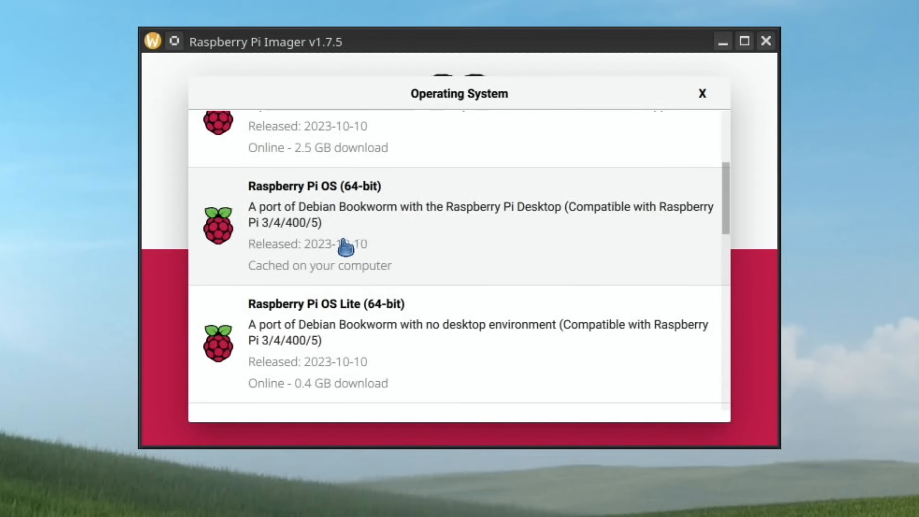
mouse_move(308, 214)
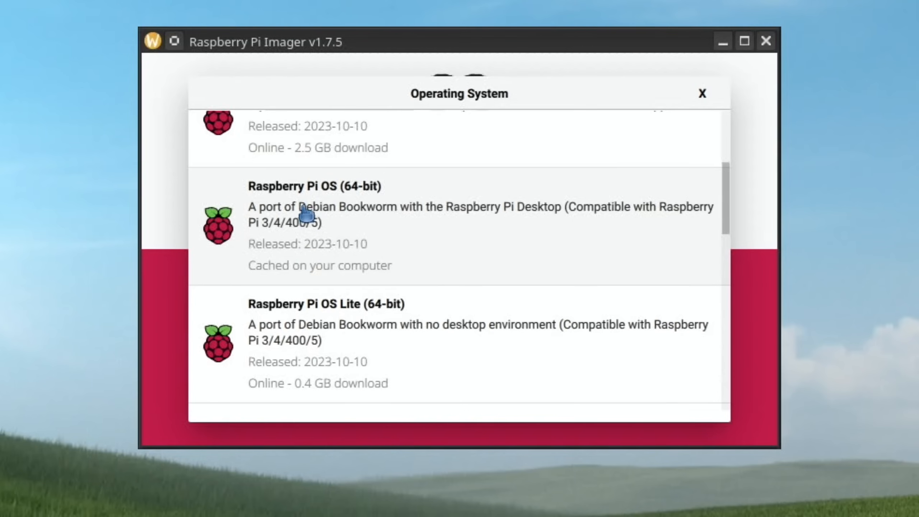